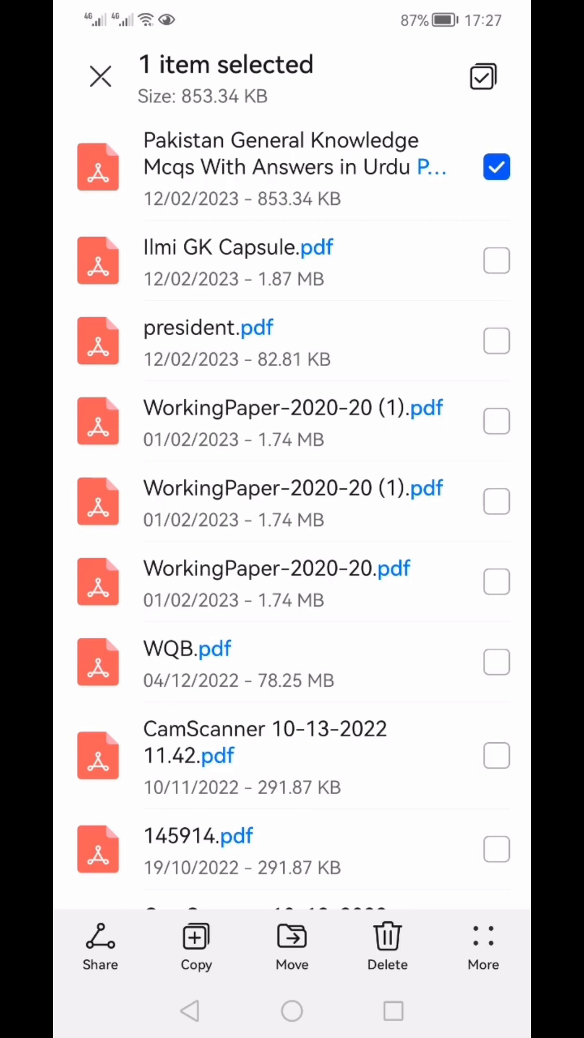
Step: Open the Pakistan general knowledge MCQs PDF in Drive PDF Viewer from Files
click(486, 942)
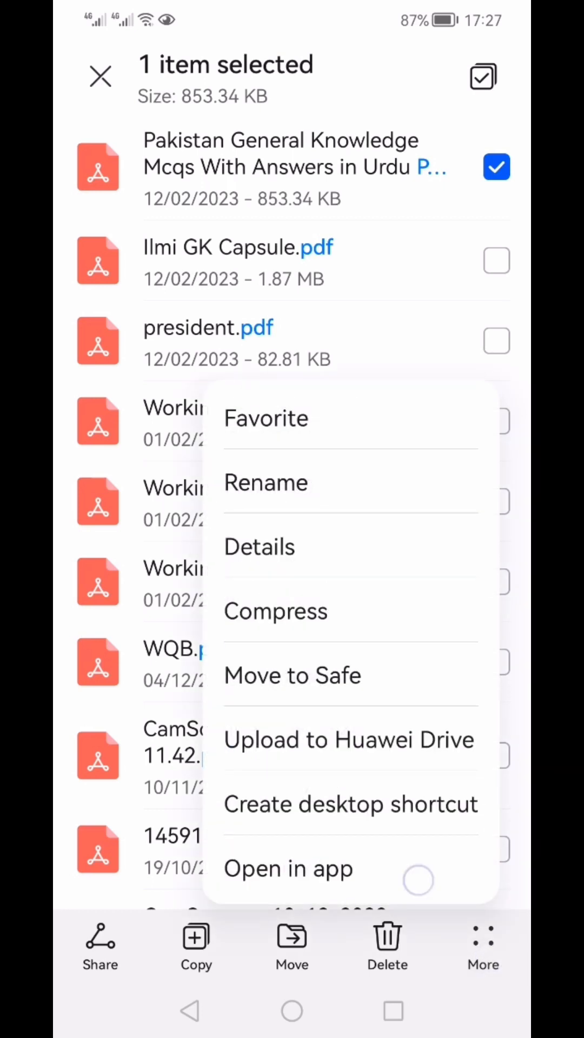
click(288, 869)
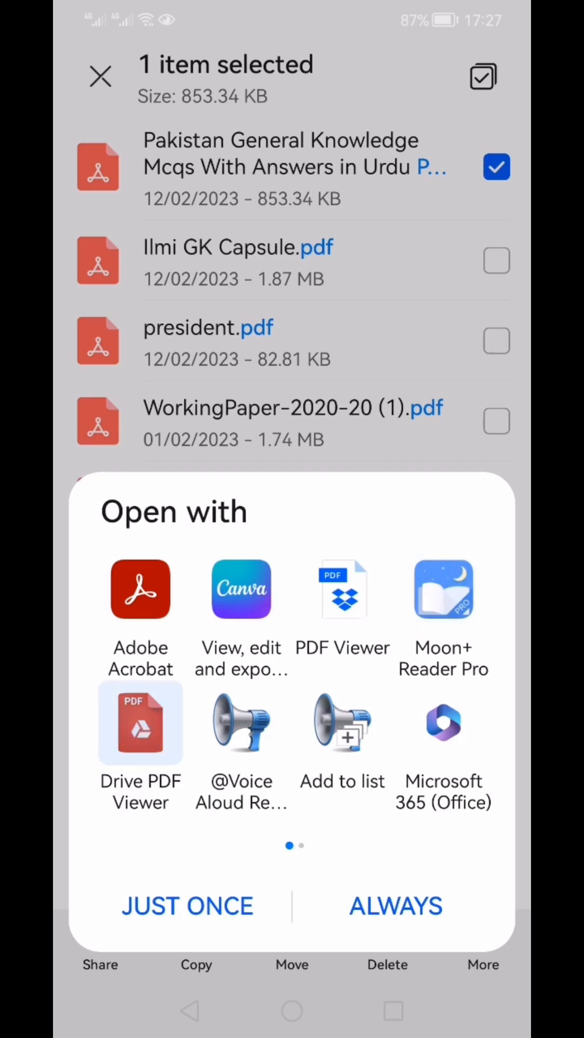
click(141, 722)
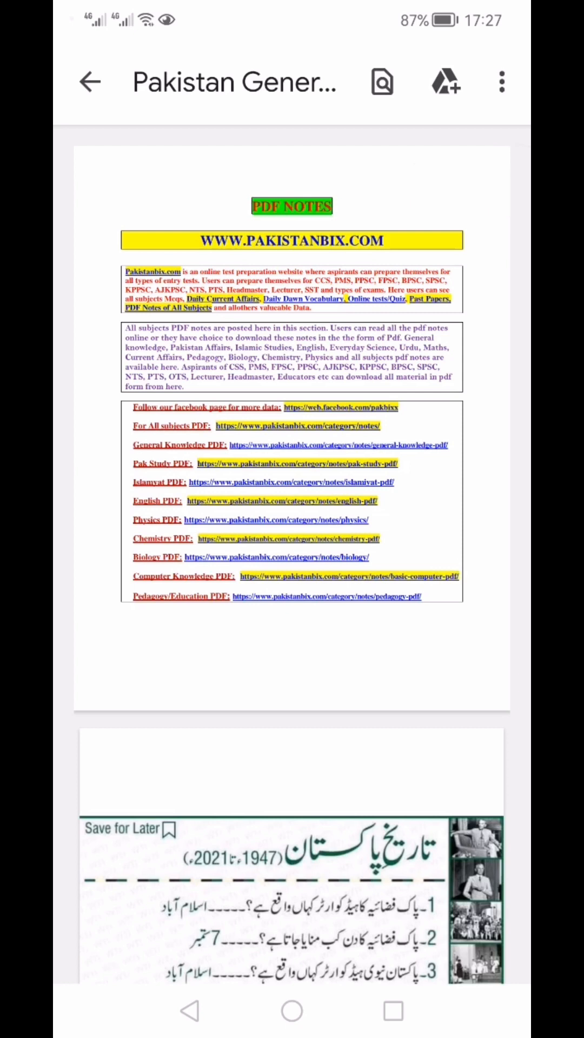
Step: Bring up the Print screen for the document, set to Save as PDF
click(500, 82)
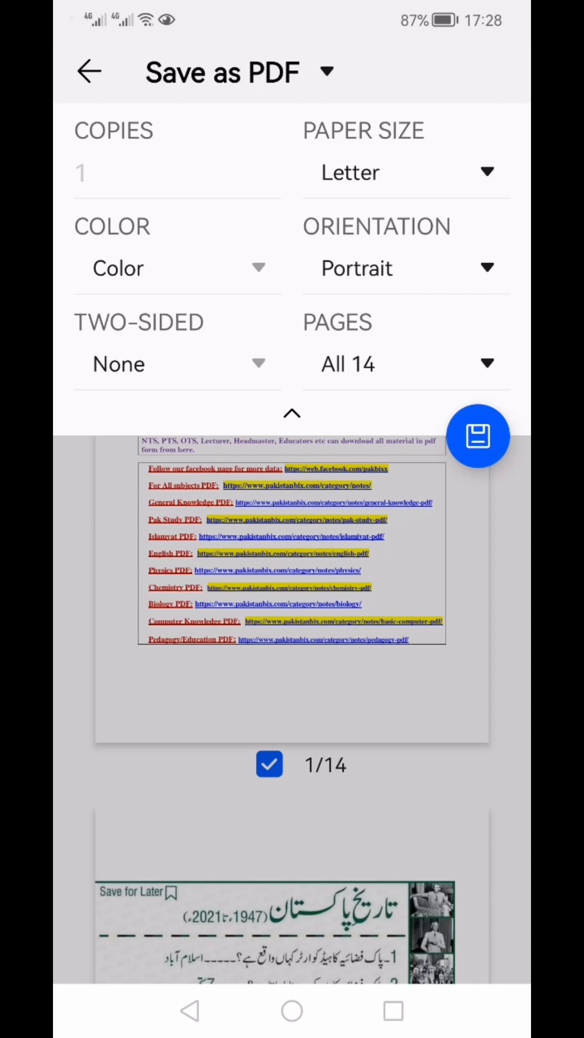
Step: Switch the Pages setting from all 14 pages to a custom range
click(405, 363)
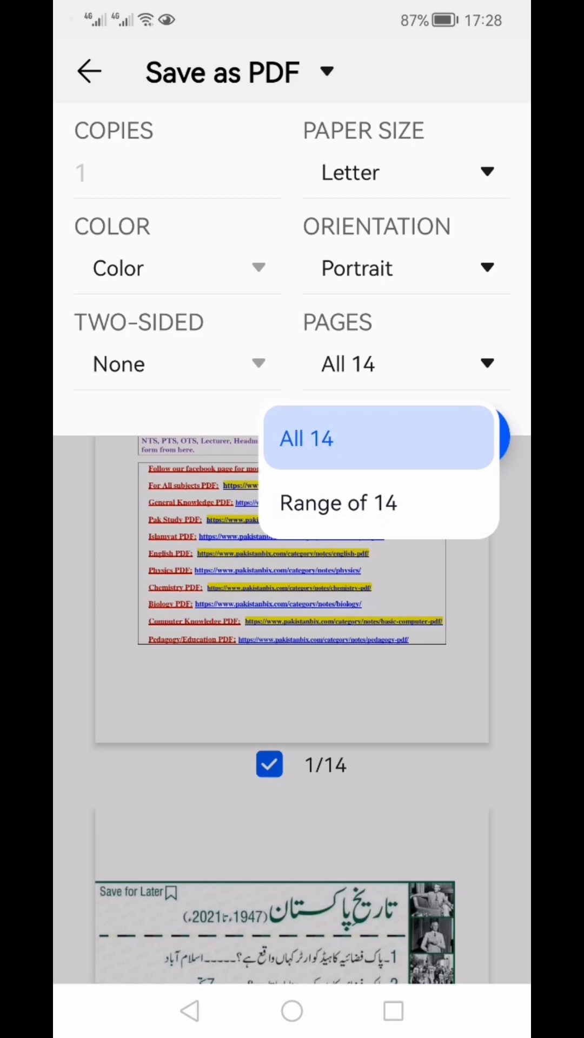
click(337, 504)
text(1)
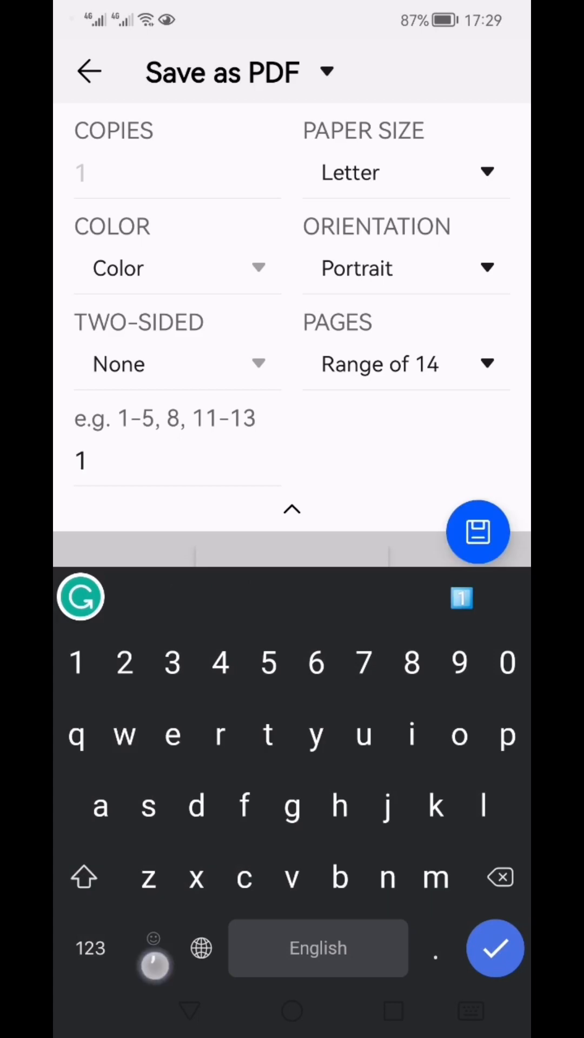
Step: Enter the page range 1-5,9-10,14, clearing the earlier wrong entry
text(,5,9)
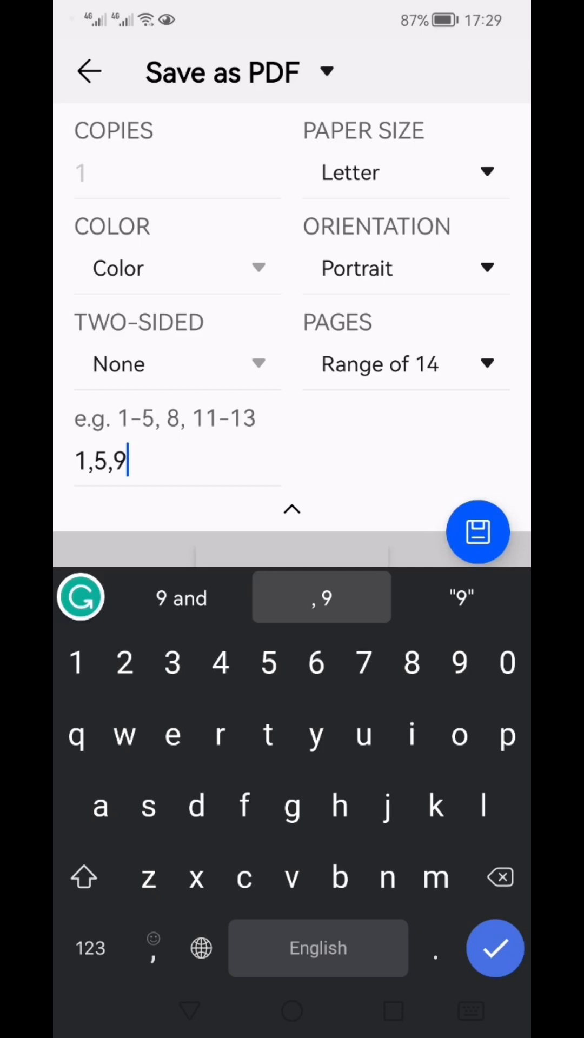
key(Backspace)
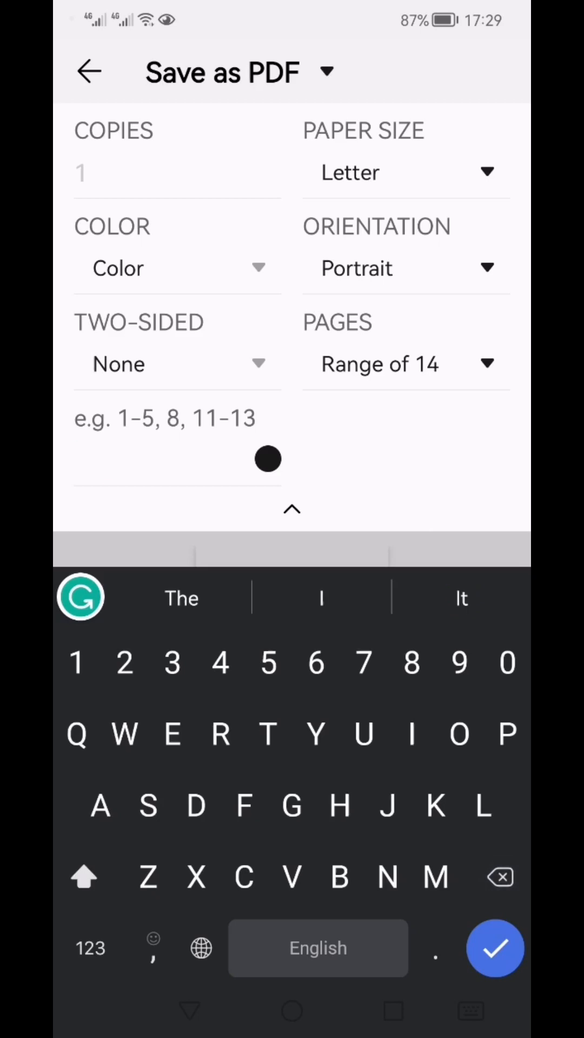
text(1)
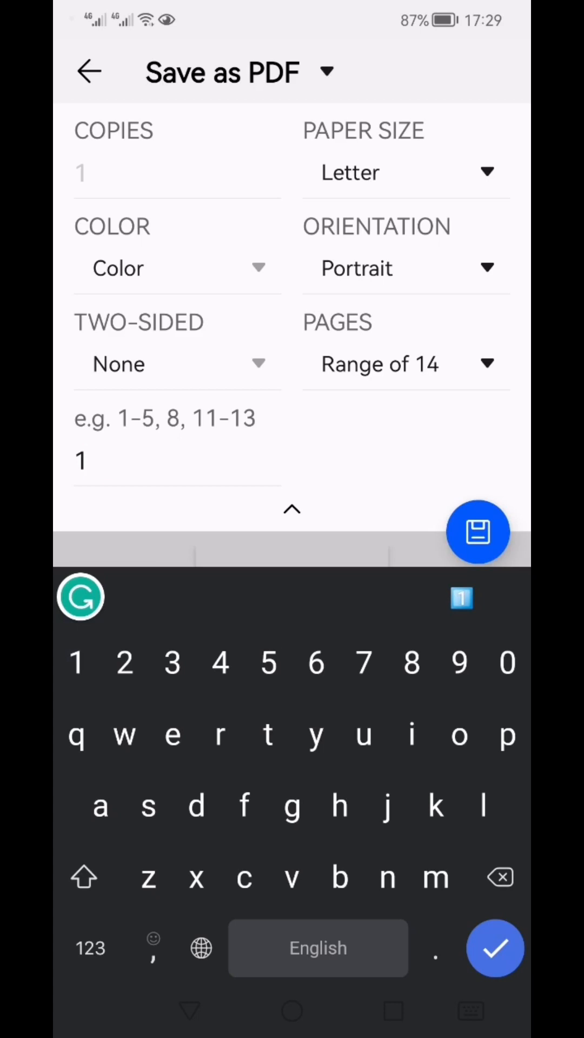
text(-5,9-)
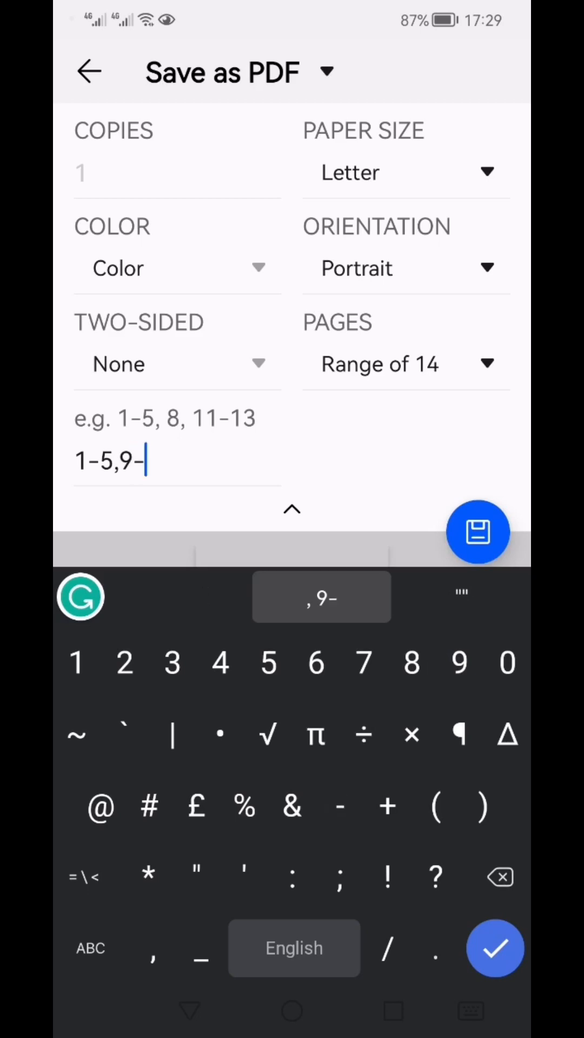
text(10,)
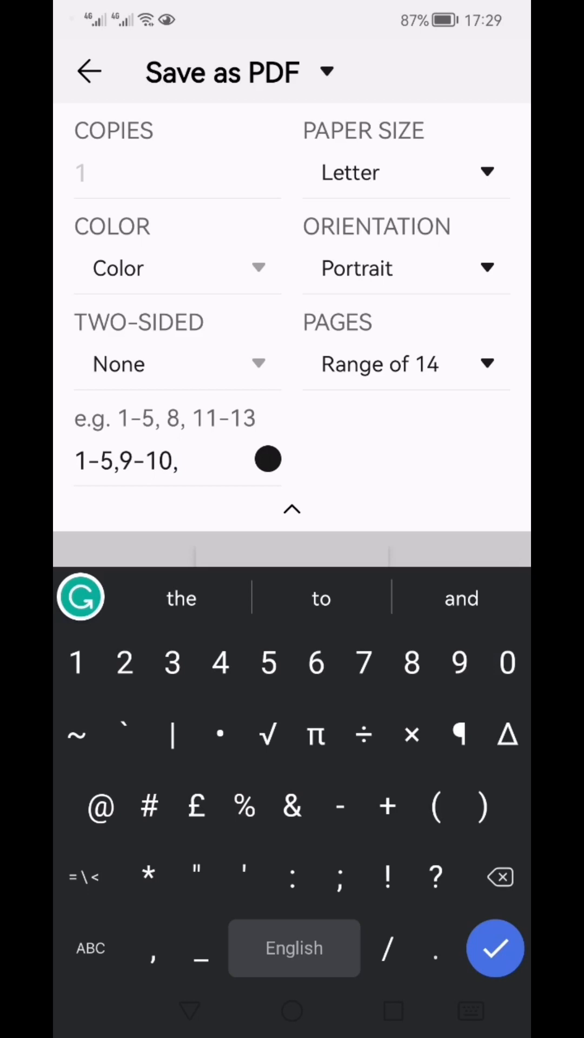
click(91, 948)
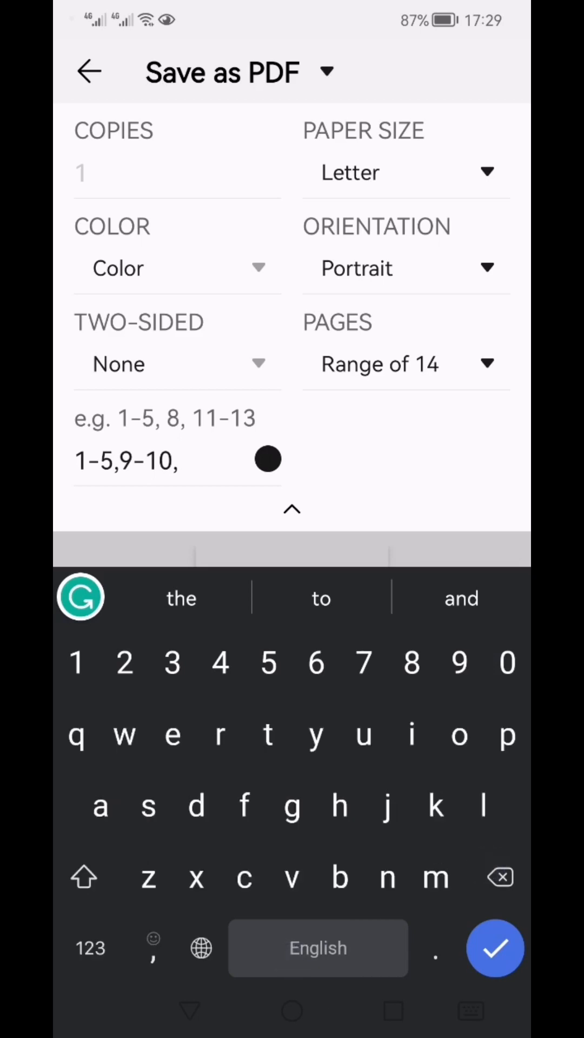
text(14)
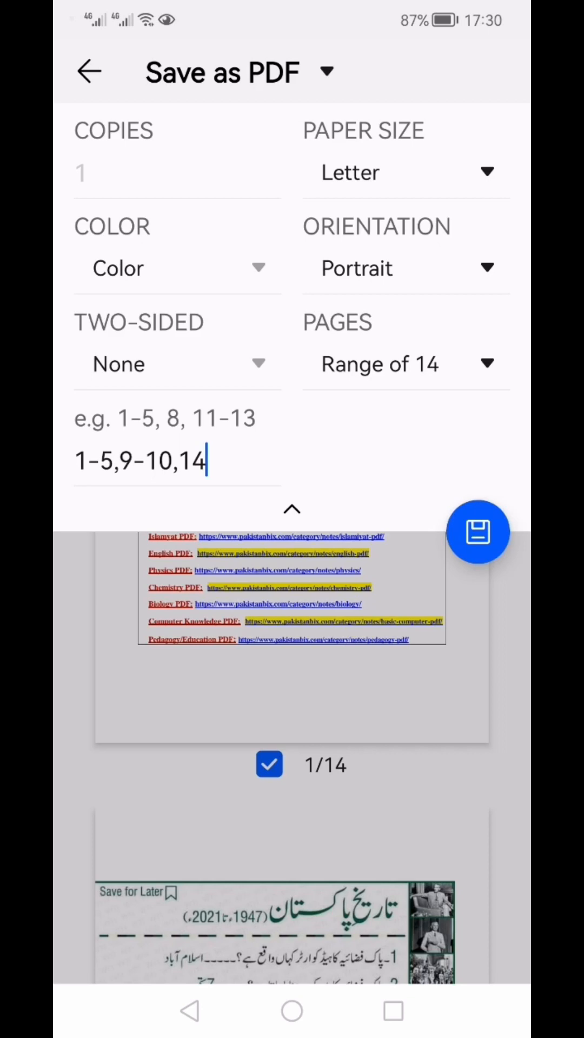
Step: Save the selected pages as a PDF named 123 in the books folder
click(479, 531)
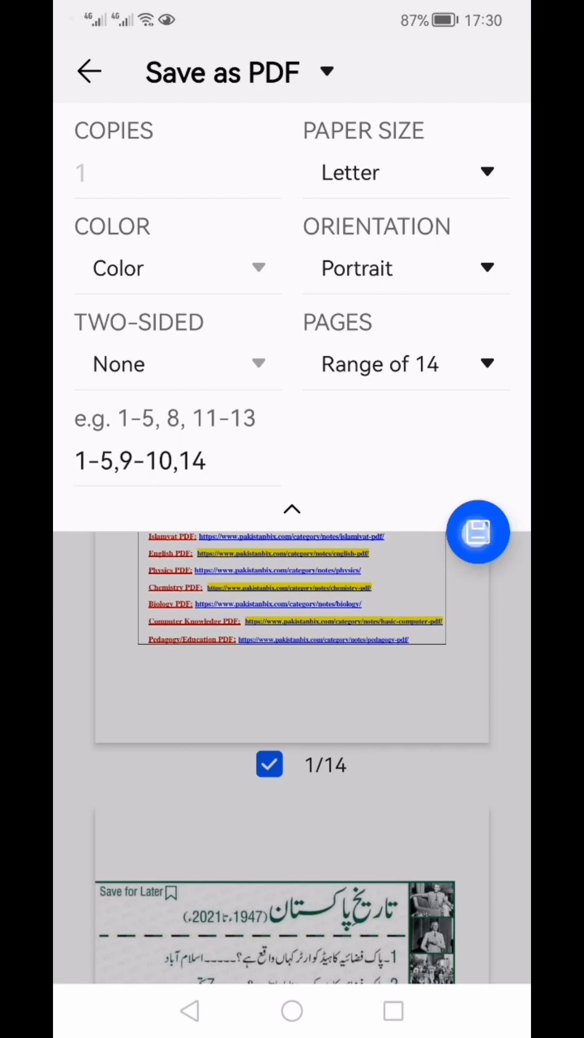
click(480, 531)
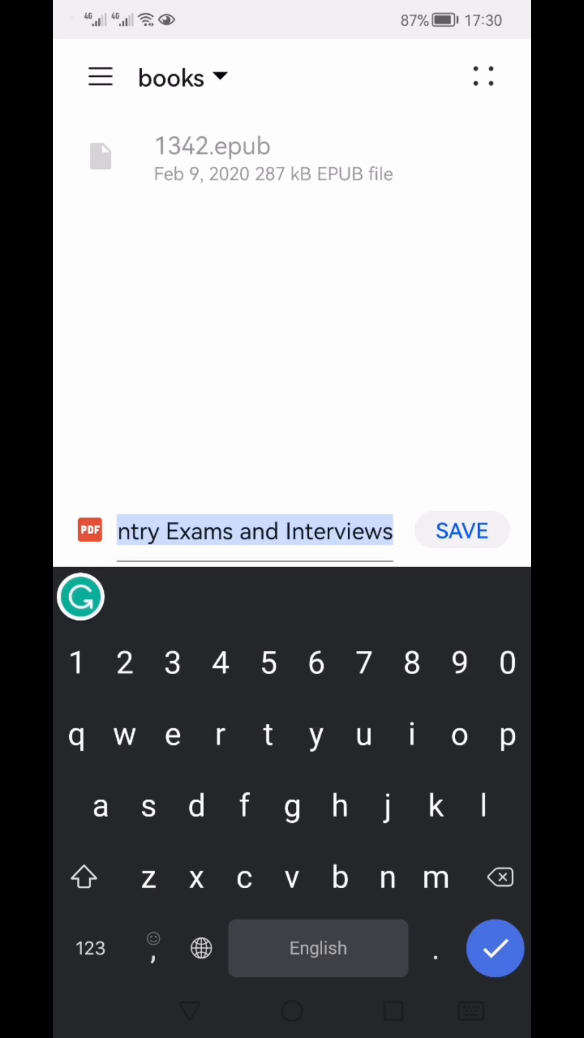
text(123)
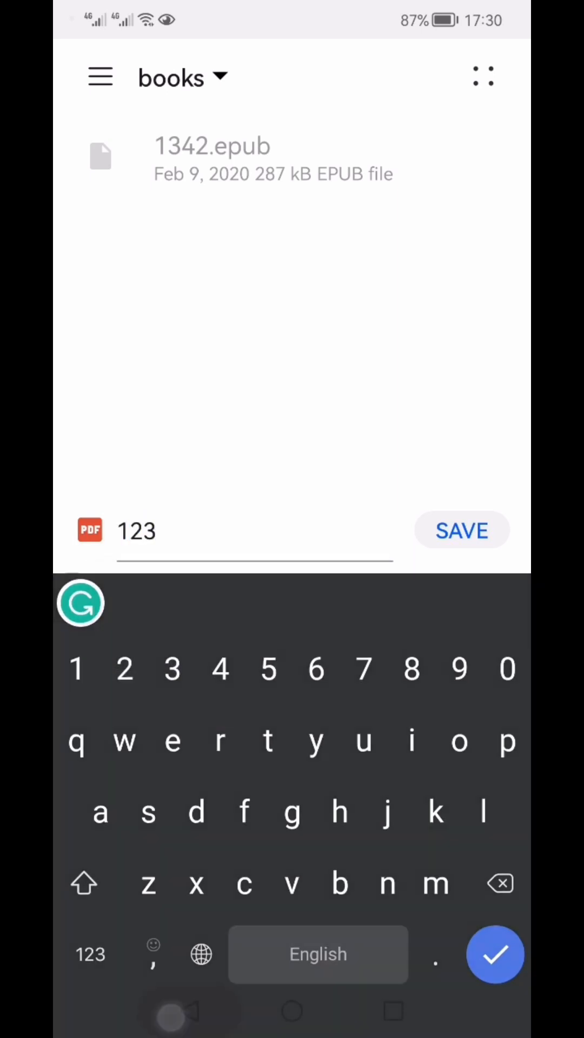